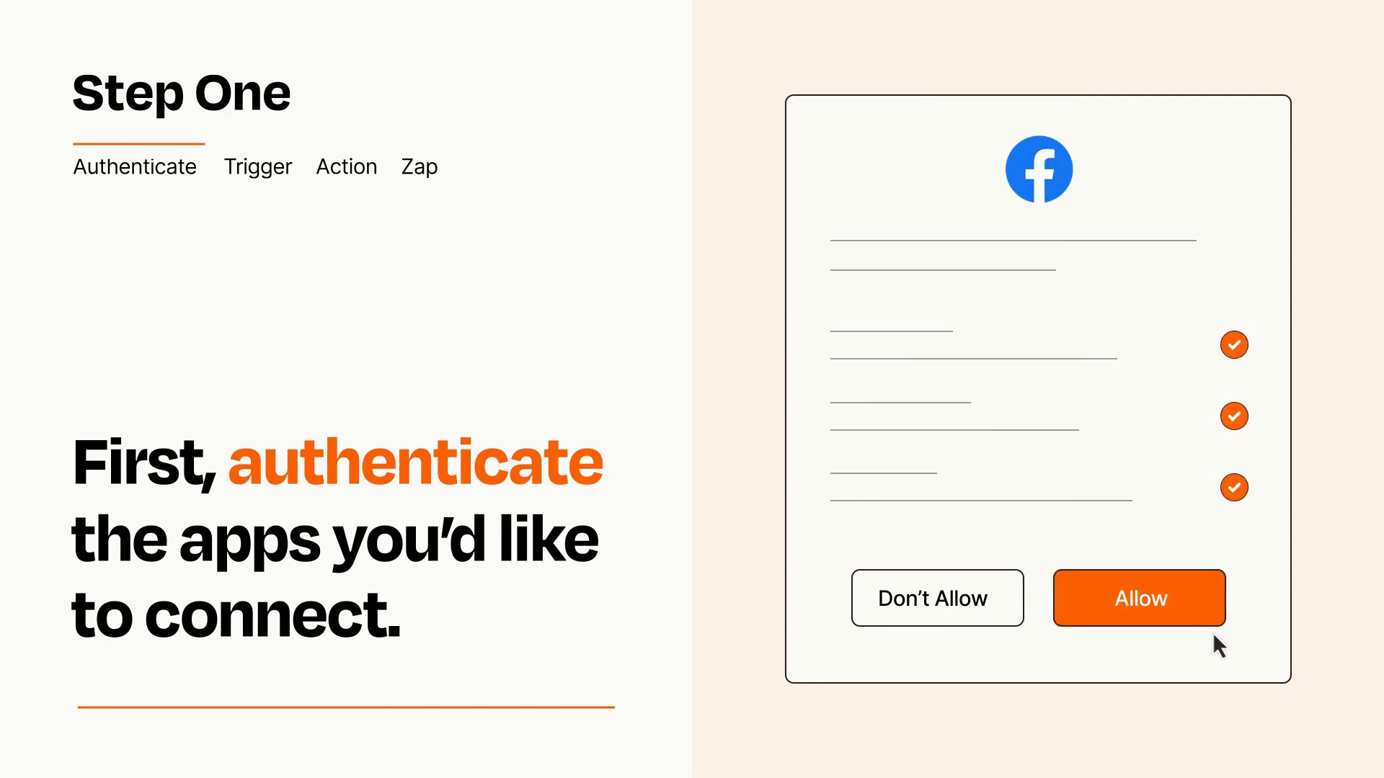
- Allow Zapier access to the Facebook account in the authorization dialog
left_click(1139, 597)
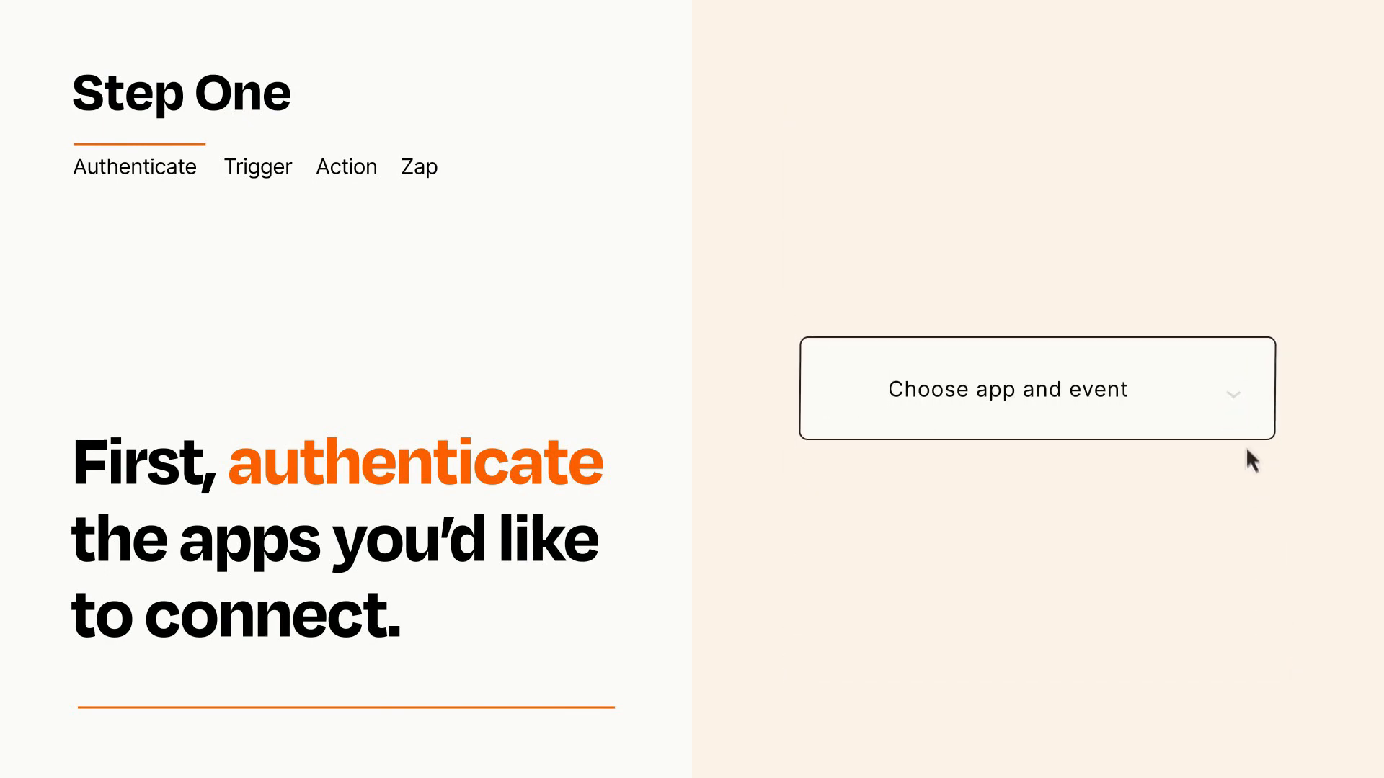
- Open the trigger app-and-event list to pick New Registration
left_click(1035, 388)
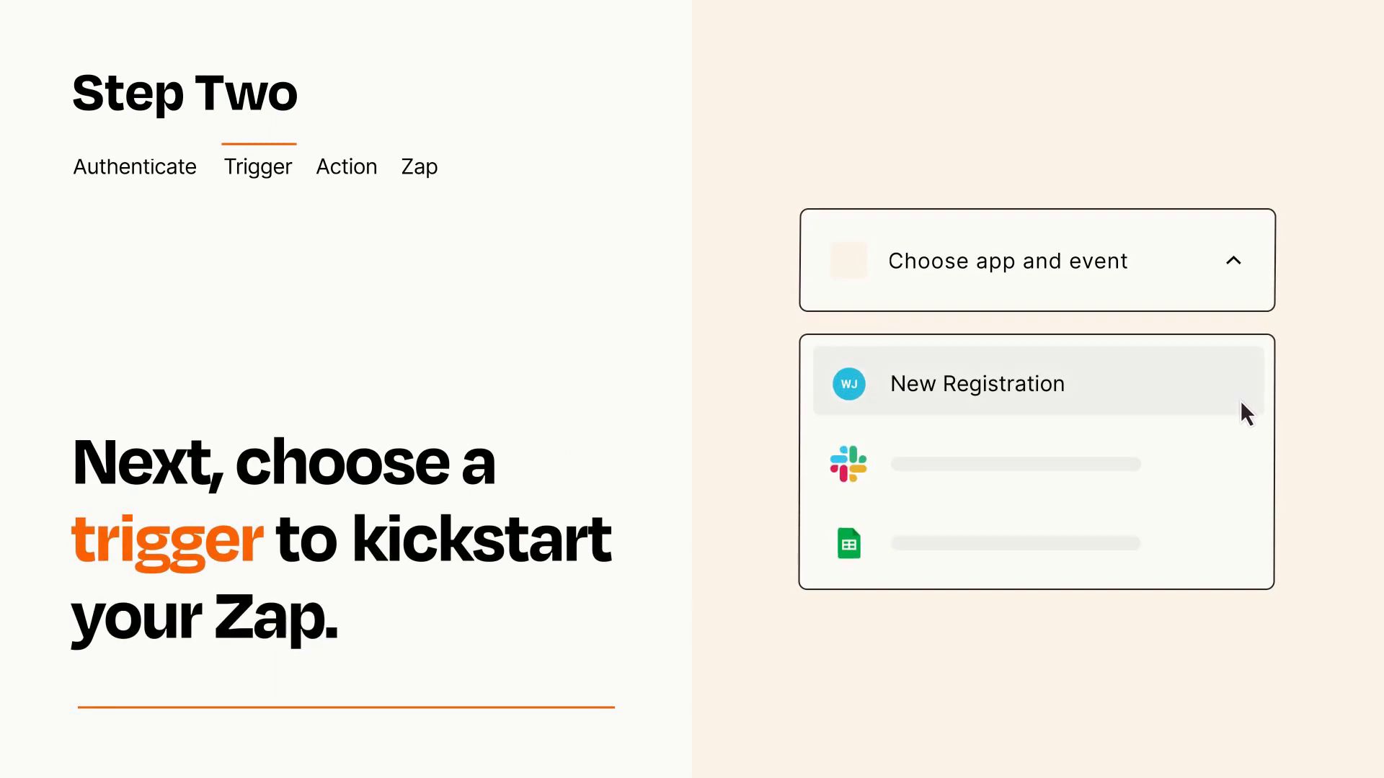
mouse_move(1244, 460)
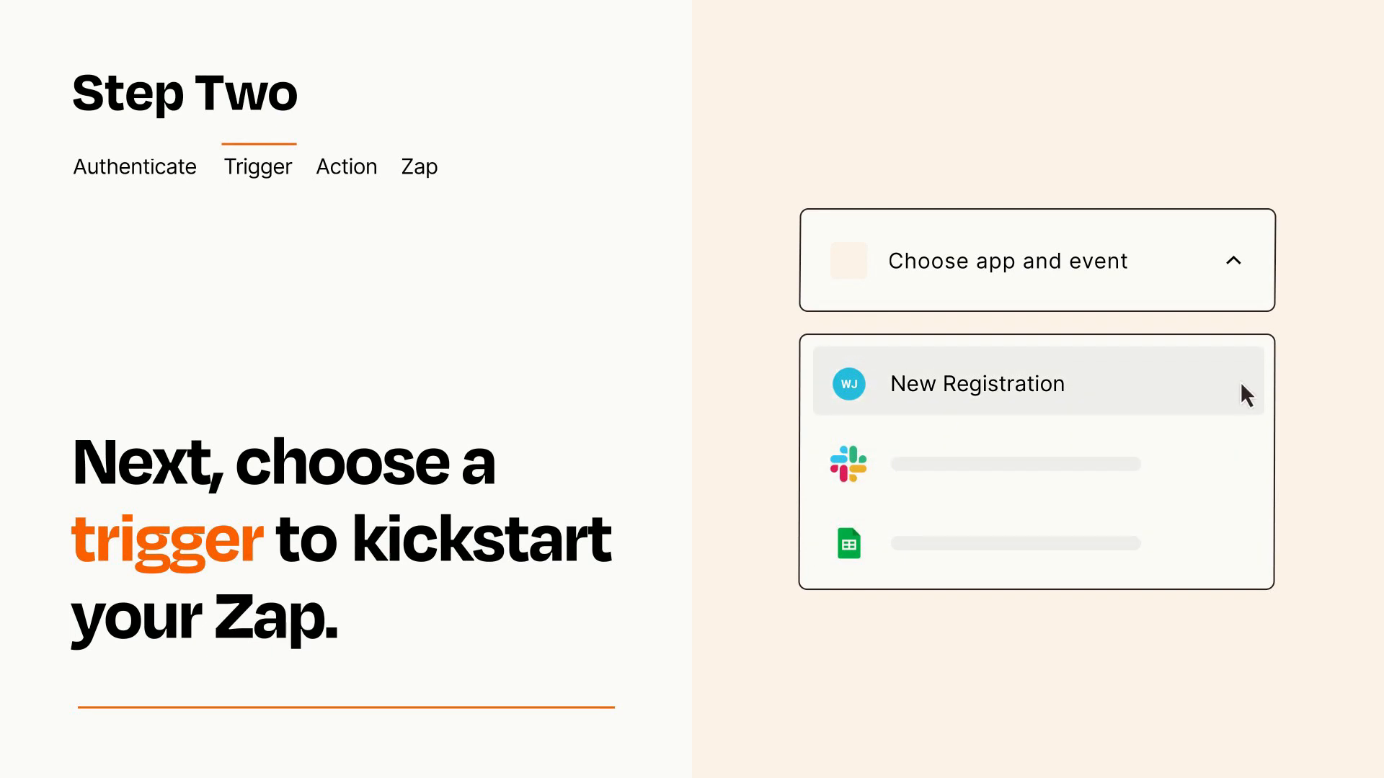
mouse_move(1245, 399)
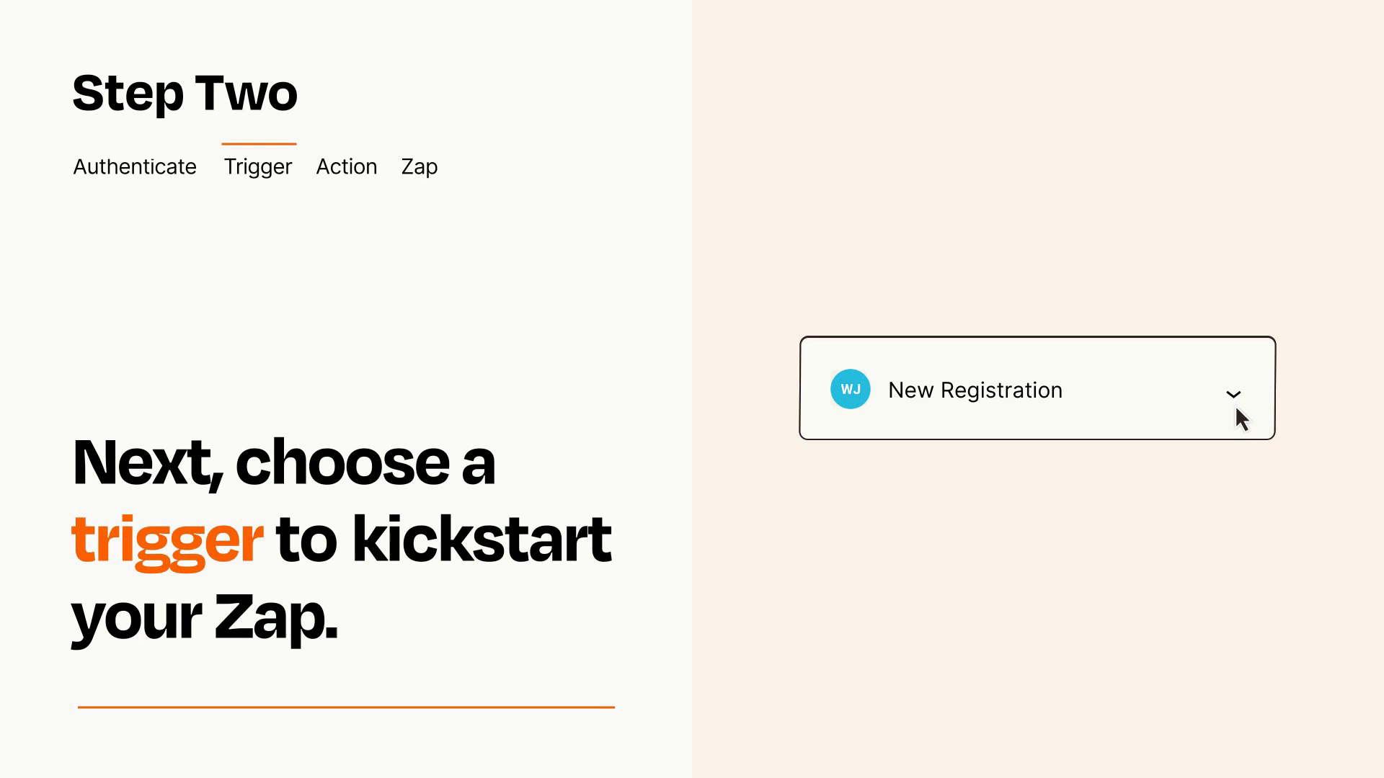
mouse_move(1253, 415)
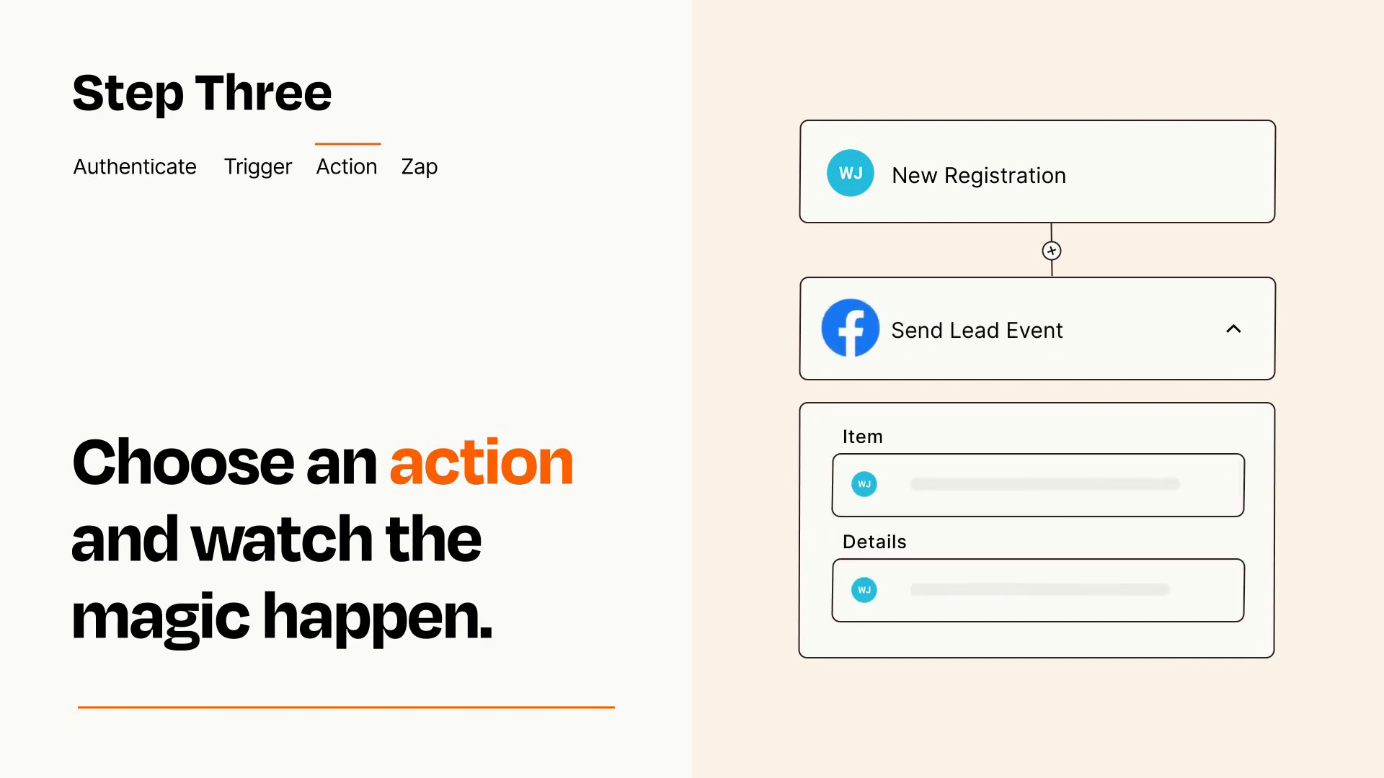
- Complete the Facebook Send Lead Event action with Item and Details mapped from the registration
left_click(1234, 329)
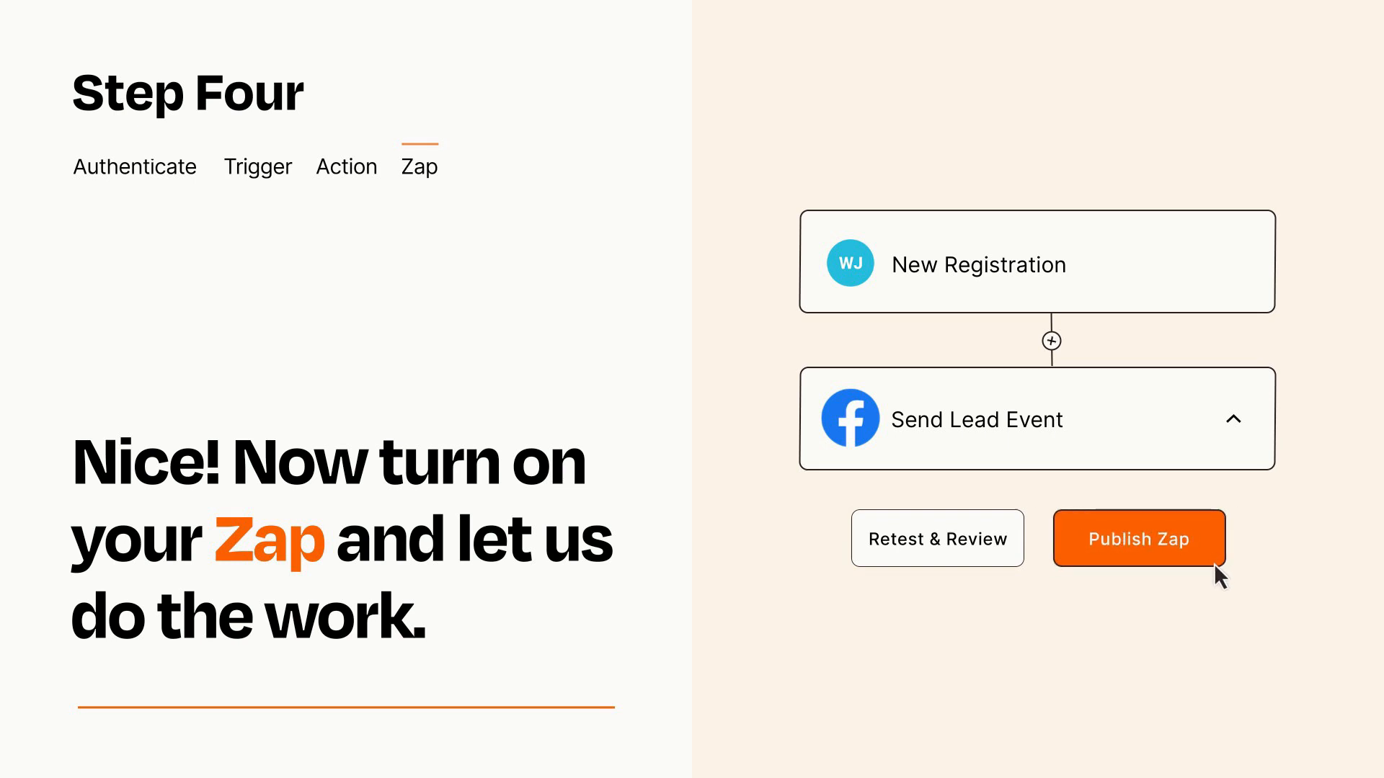
- Publish the New Registration to Facebook Send Lead Event Zap
left_click(1138, 538)
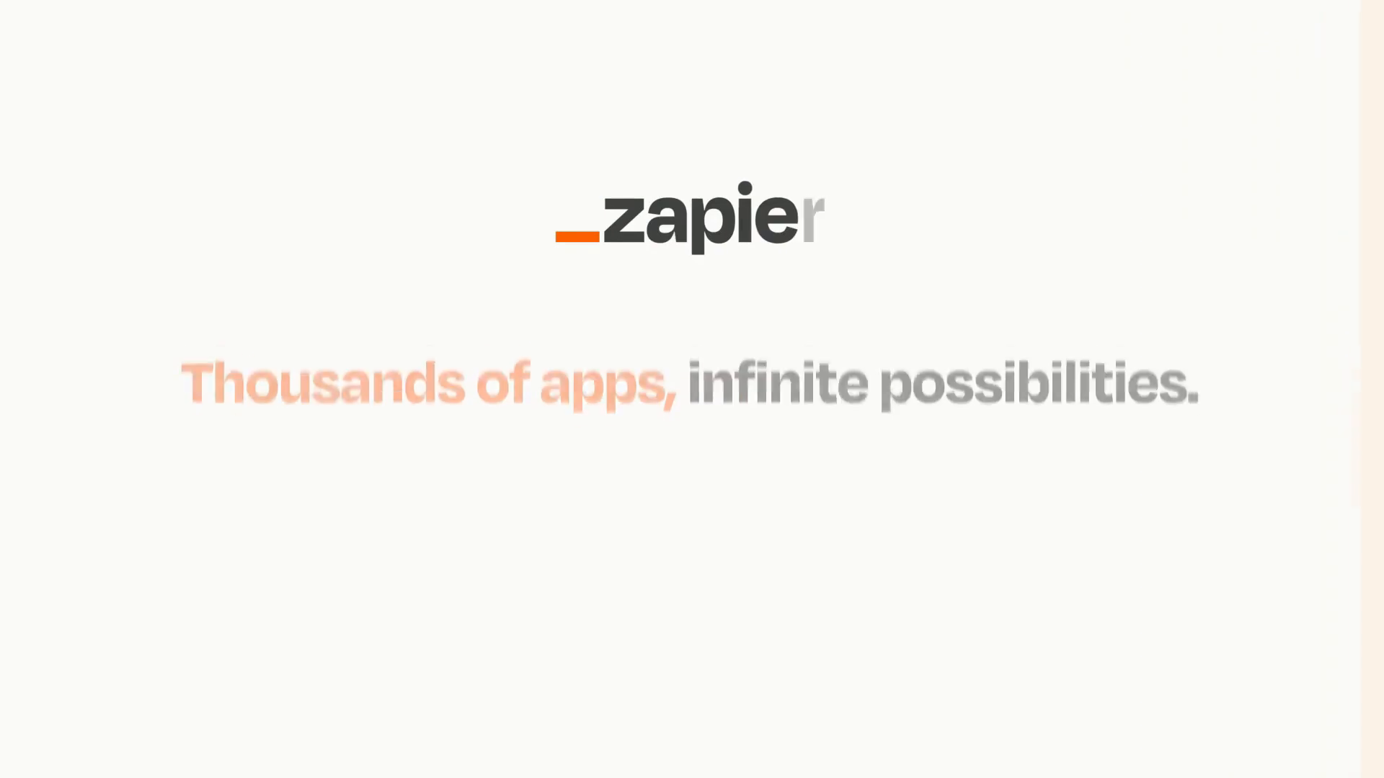